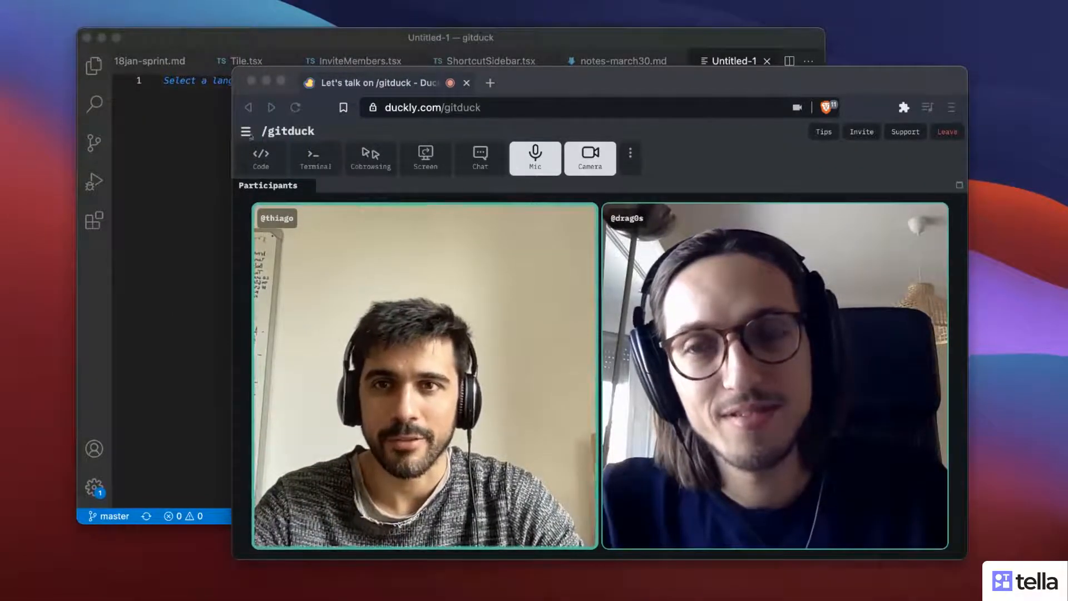
Expand the Rooms and Members sidebar beside the /gitduck call.
click(246, 130)
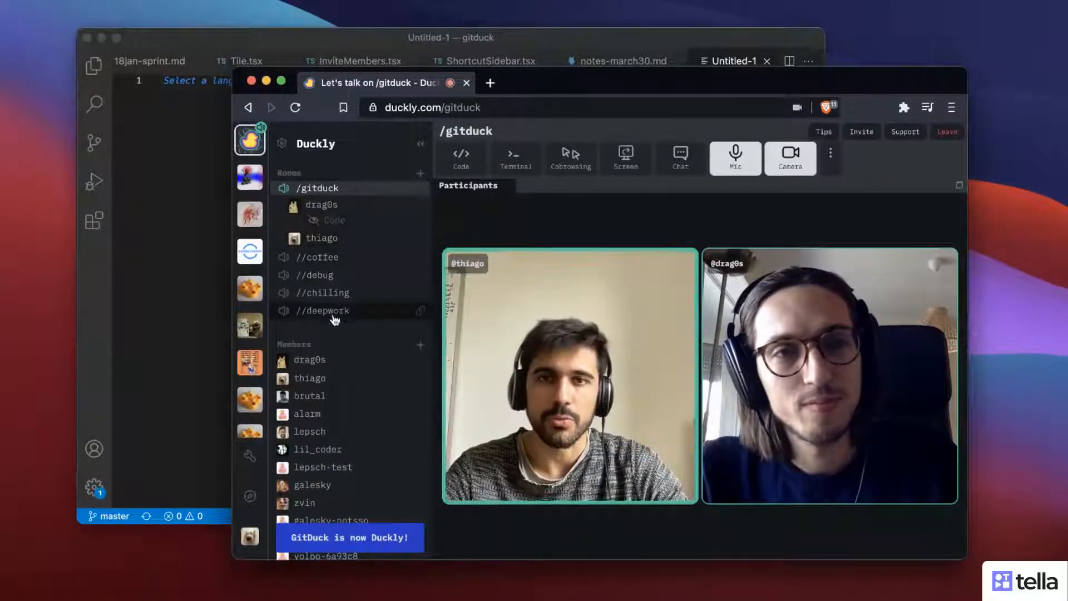
mouse_move(333, 279)
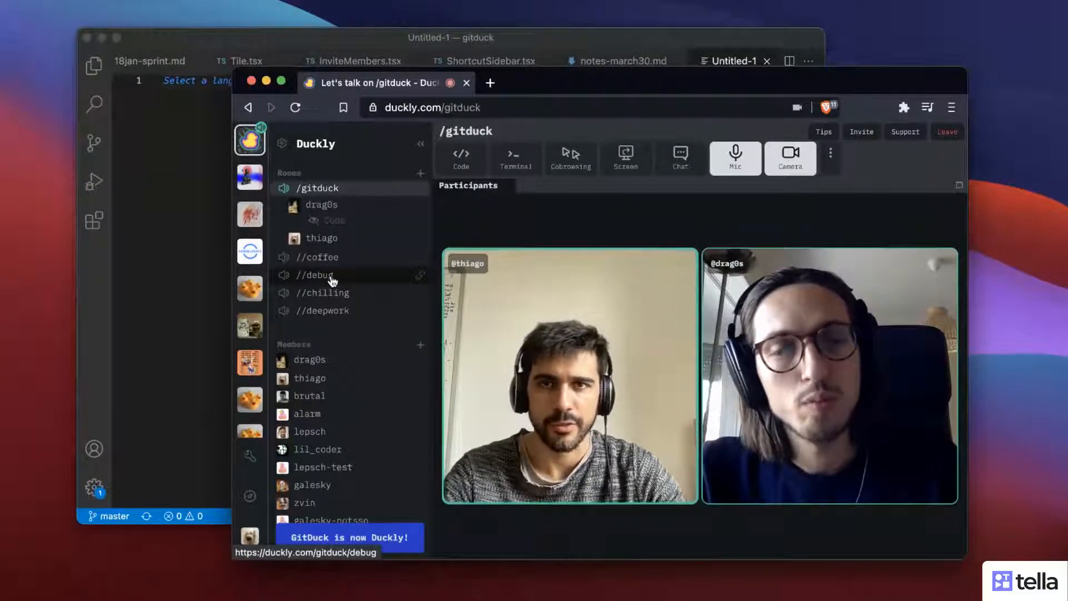
mouse_move(353, 422)
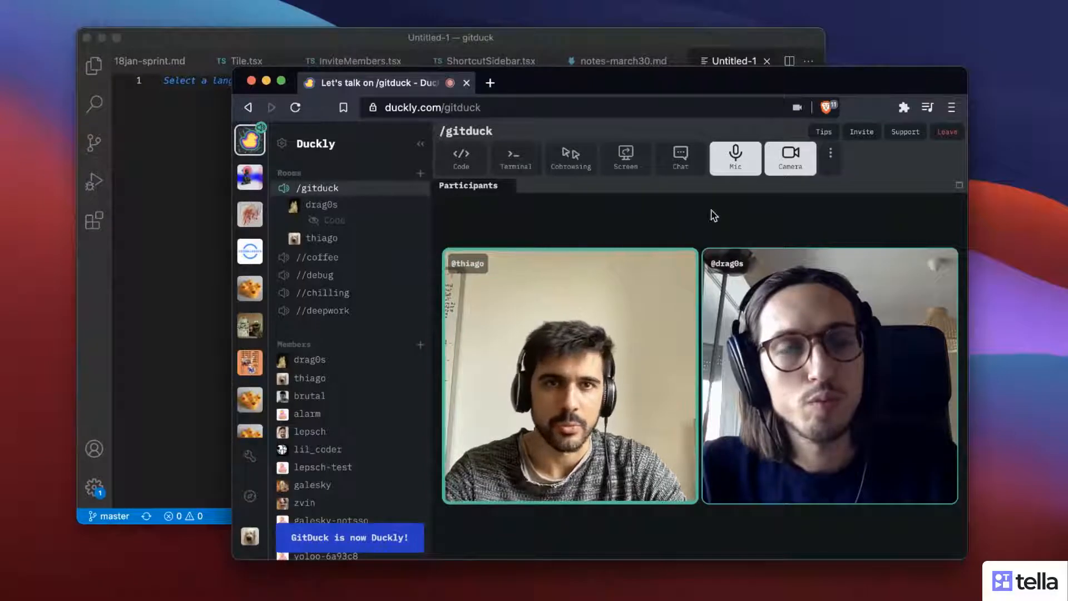
click(861, 132)
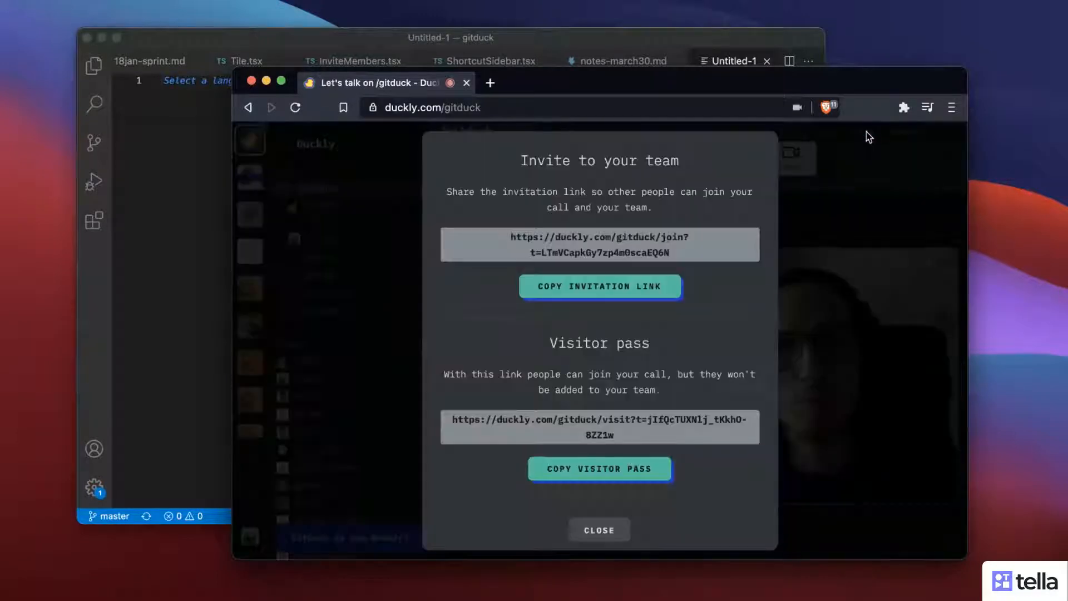
mouse_move(667, 411)
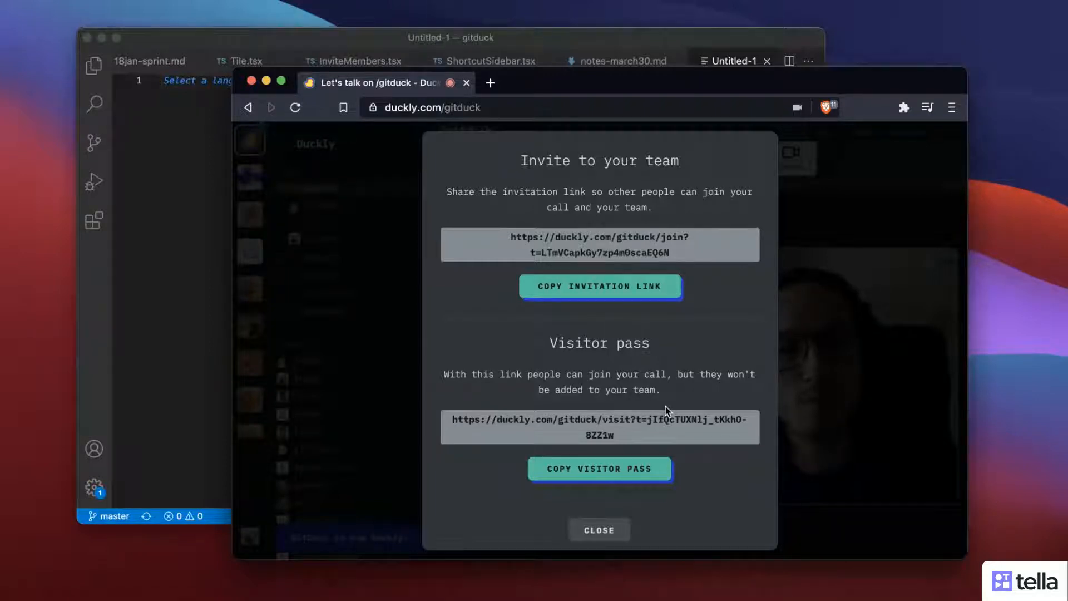
click(598, 286)
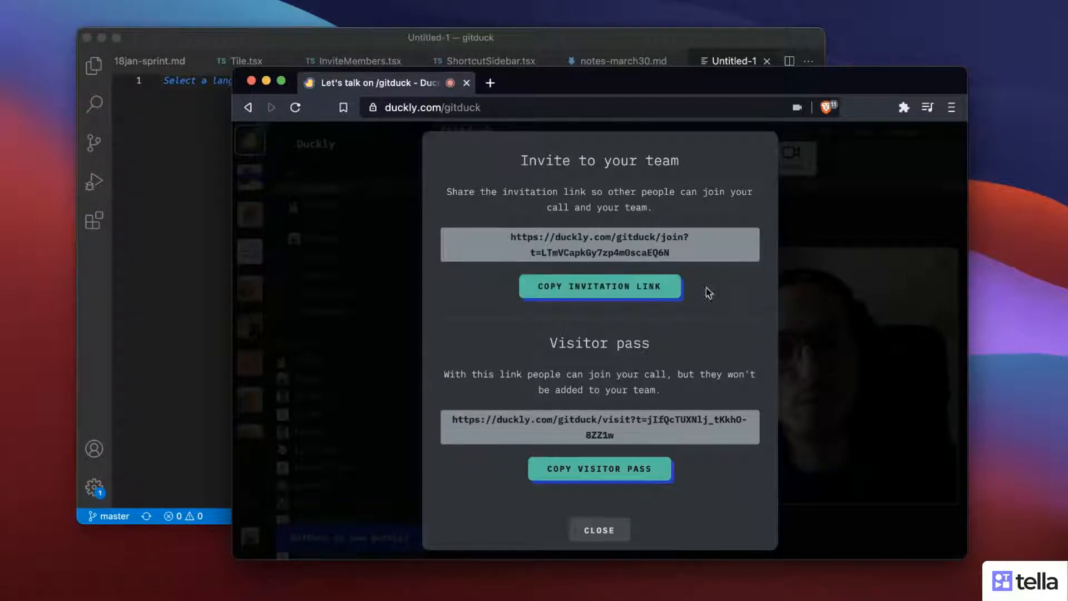
click(598, 529)
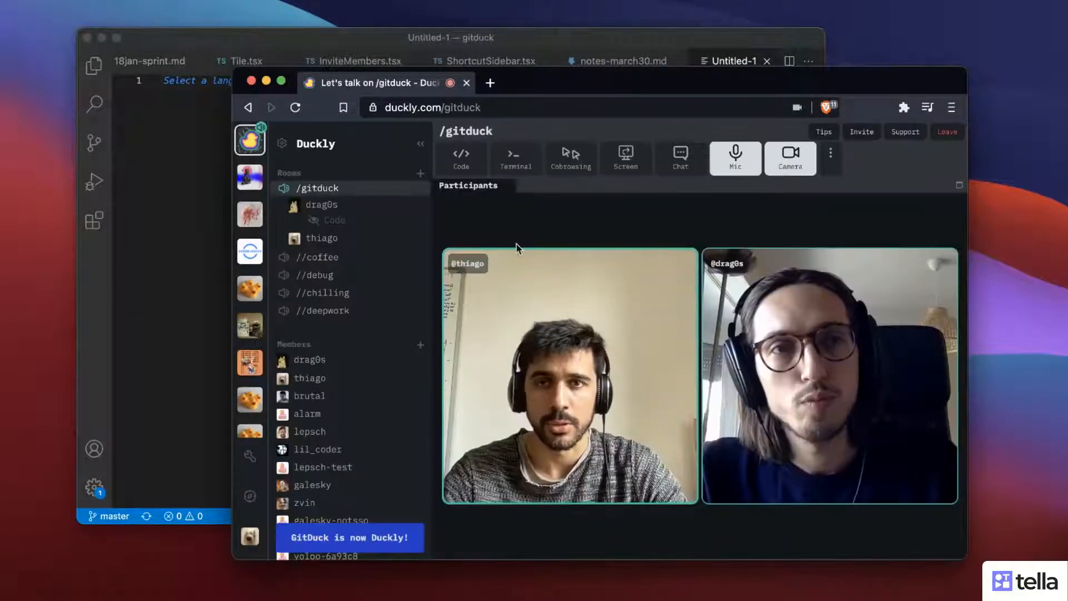
click(433, 107)
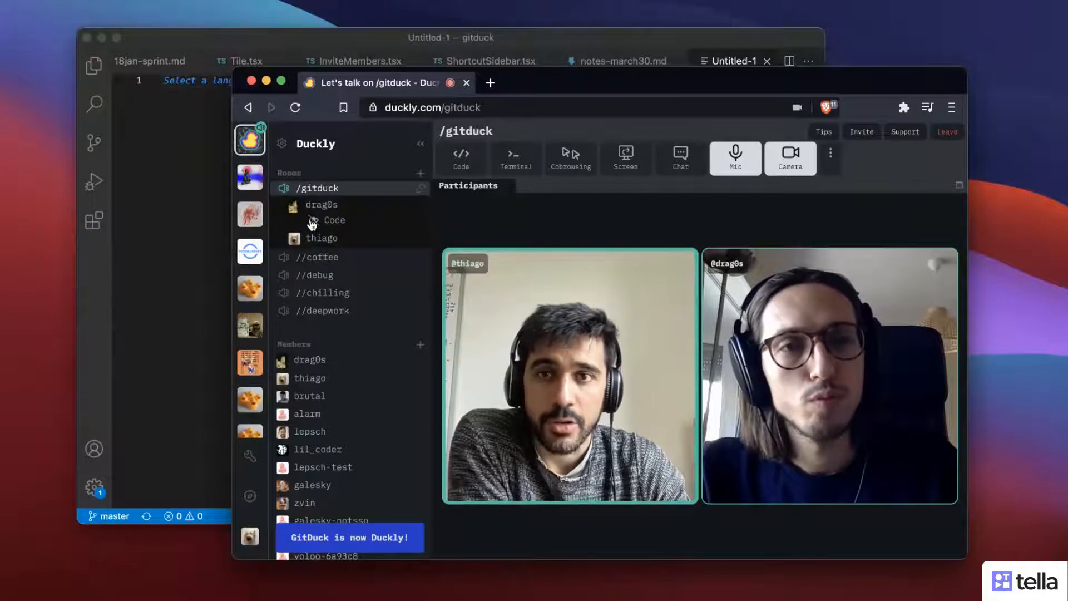
click(334, 219)
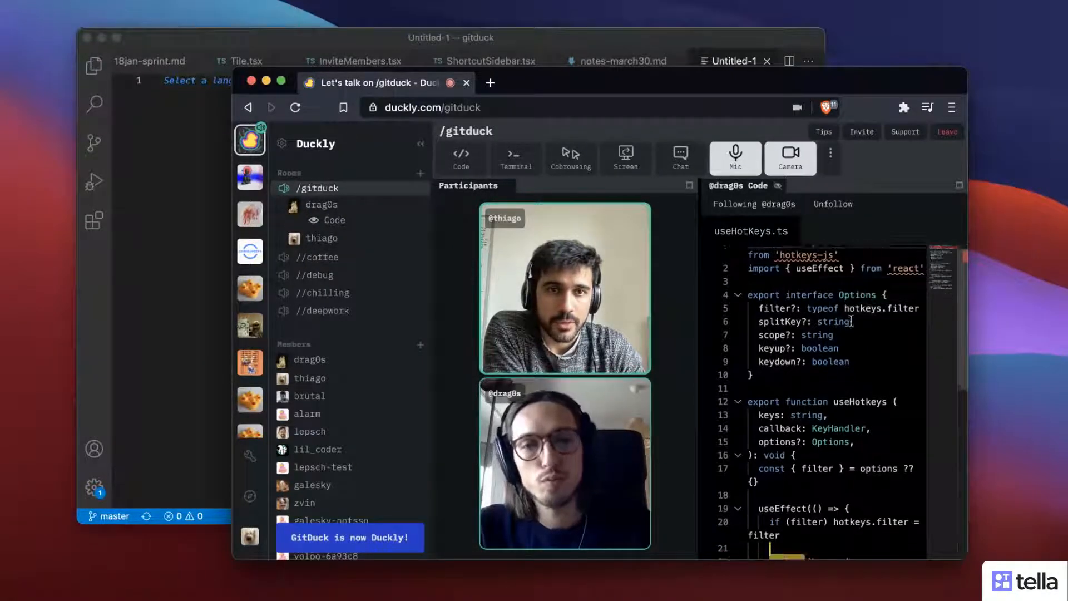
scroll(down, 3)
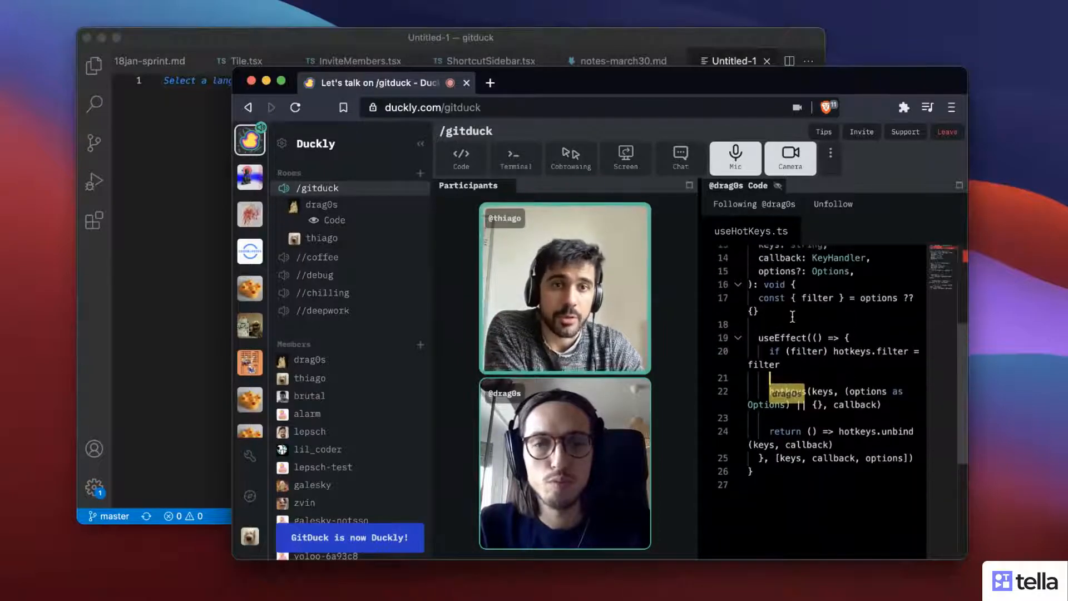
text(heey)
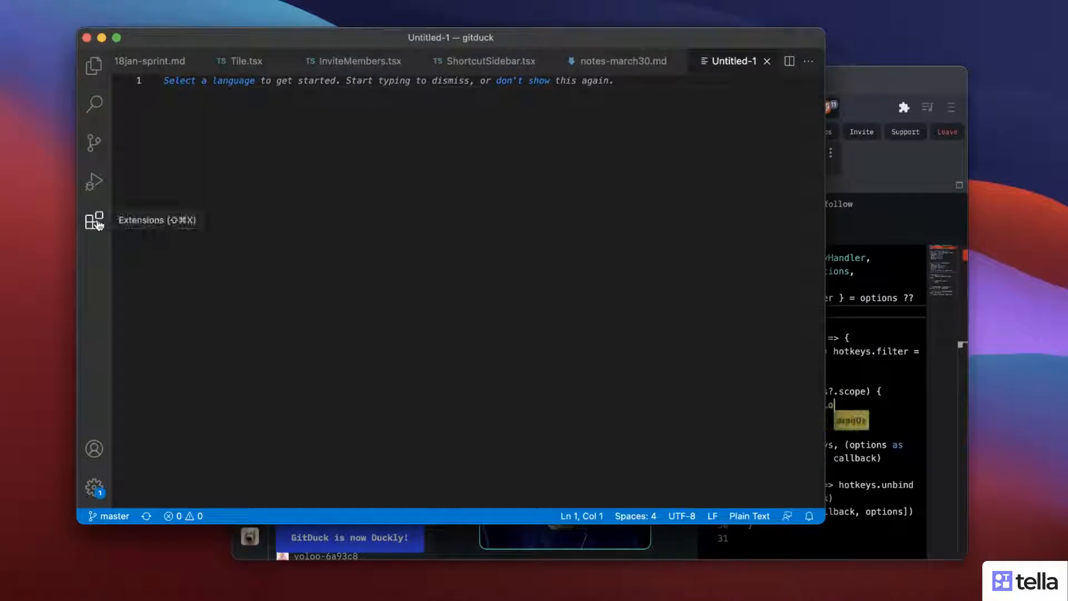
Search the extensions marketplace for 'duckly' and open the Duckly: Pair Programming details.
click(94, 219)
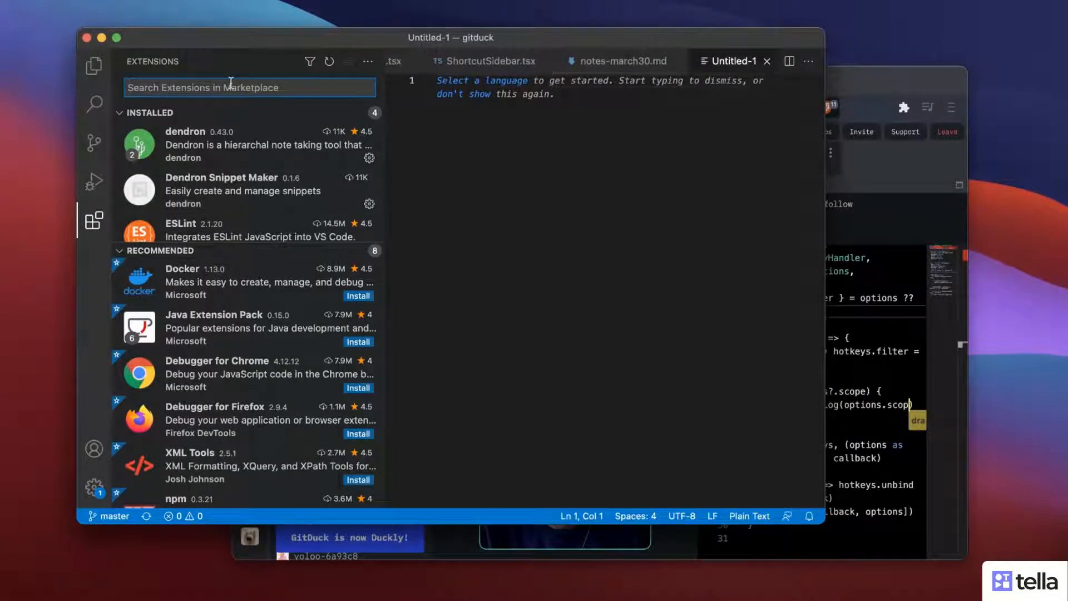
text(duckly)
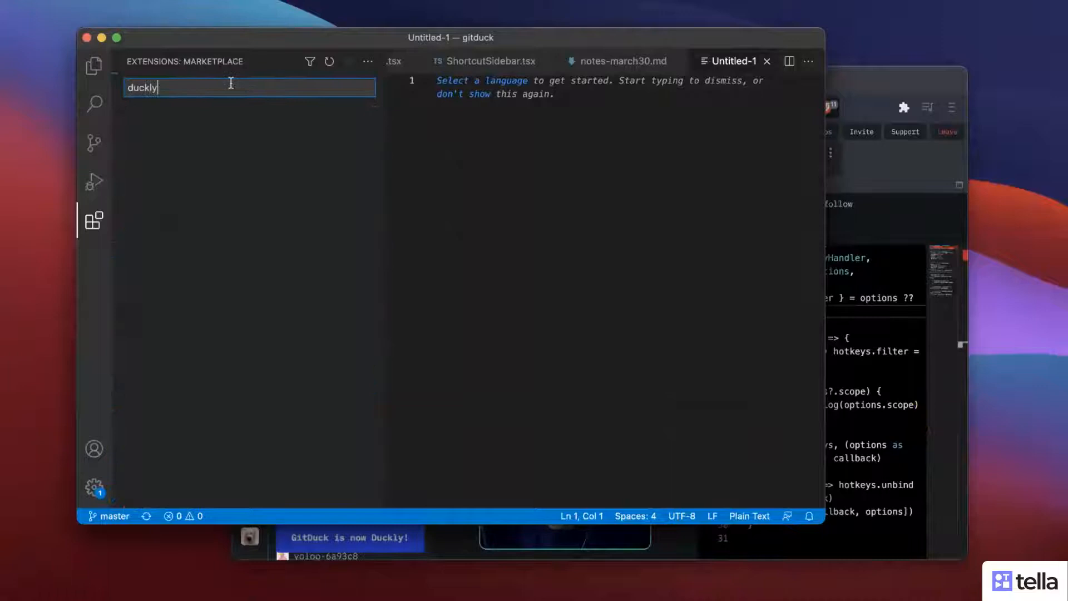
click(239, 128)
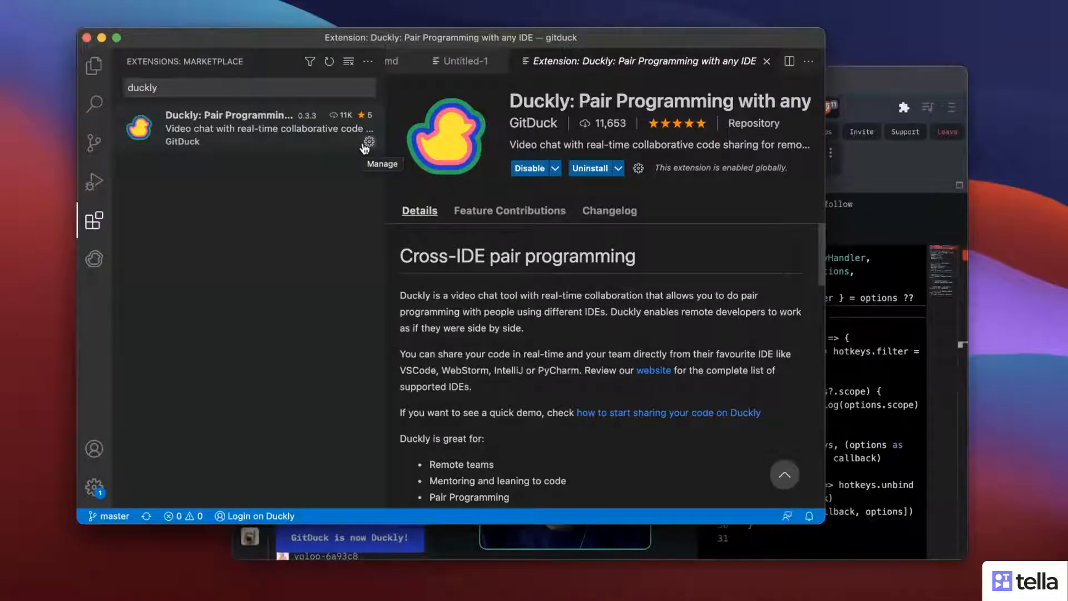
mouse_move(285, 295)
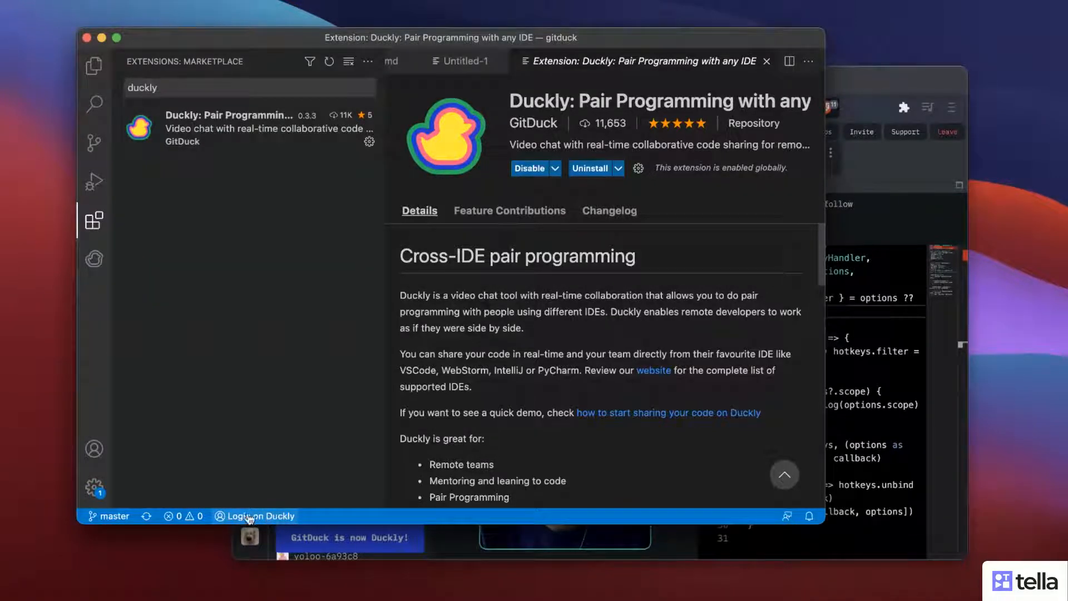
click(93, 258)
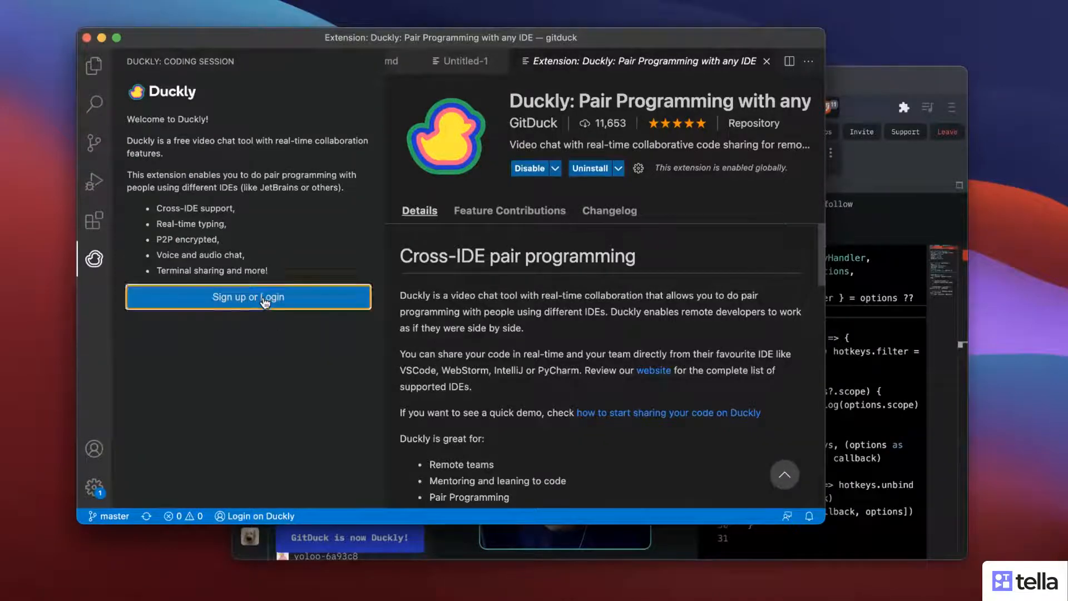
click(248, 296)
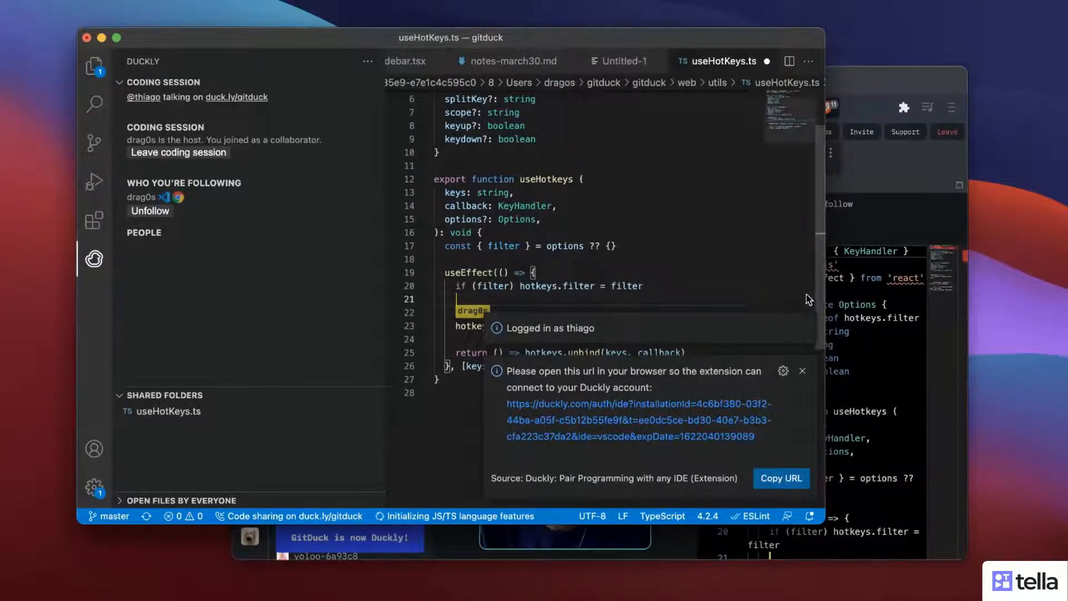
Type 'console.log' on empty line 22 inside useEffect, then 'heee'.
click(801, 371)
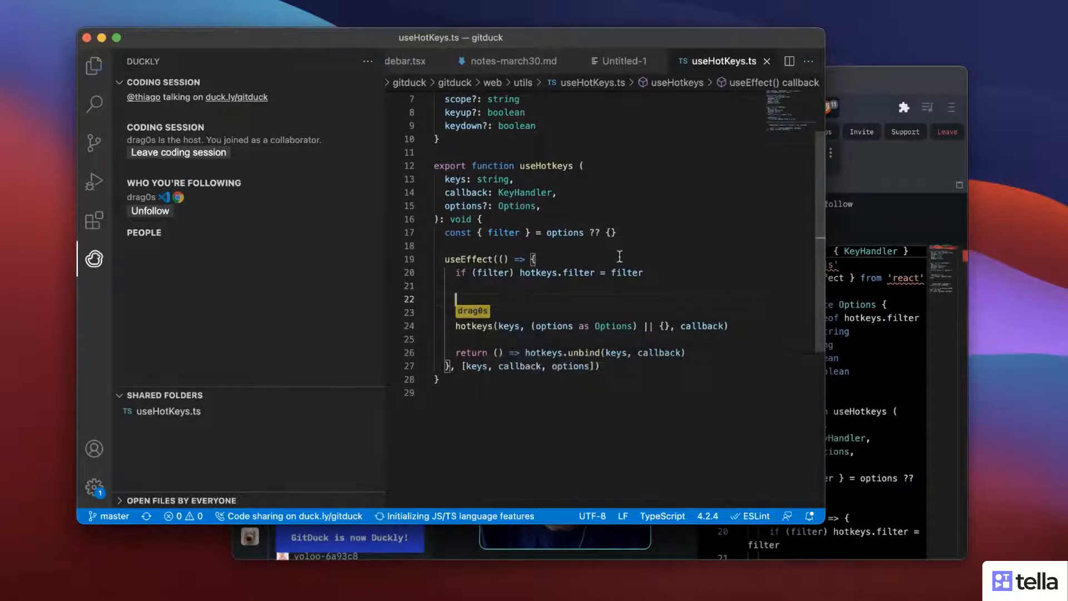
text(console.log('lmaoooooo)
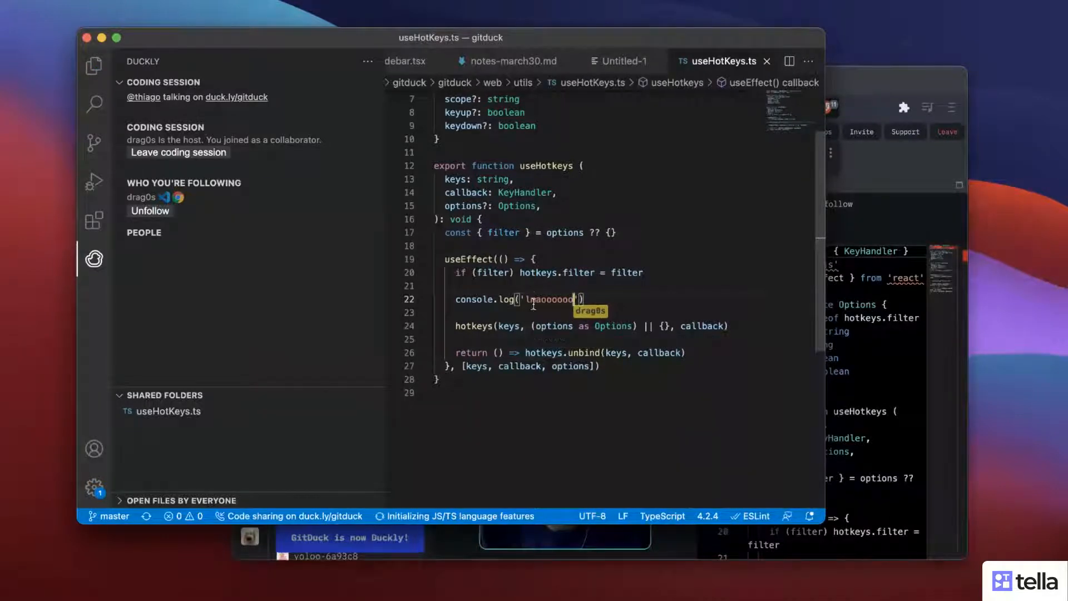
text(heee)
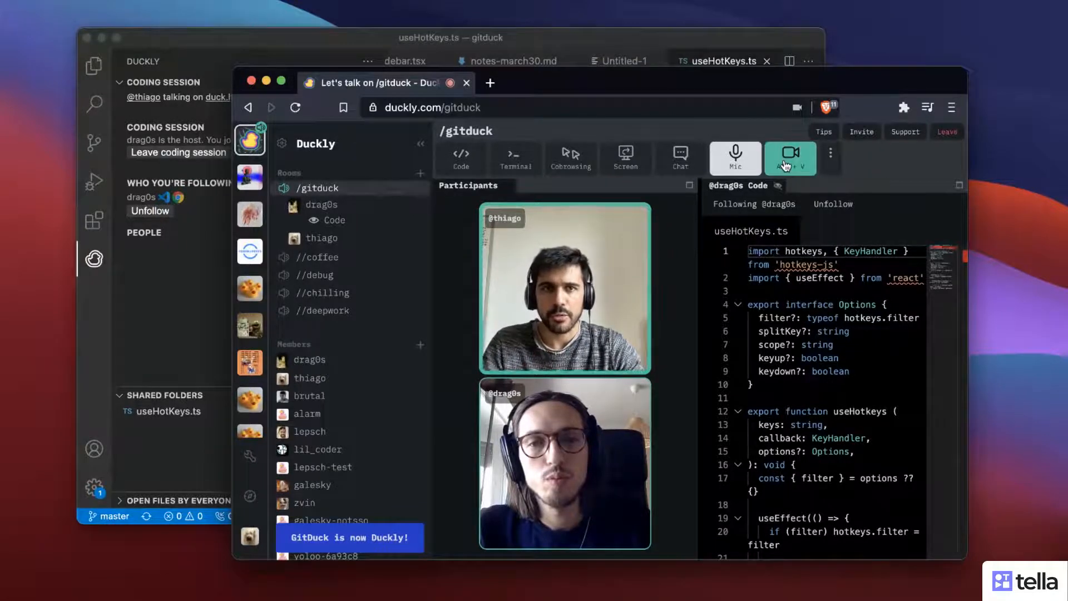
Open news.ycombinator.com in a new browser tab.
click(790, 158)
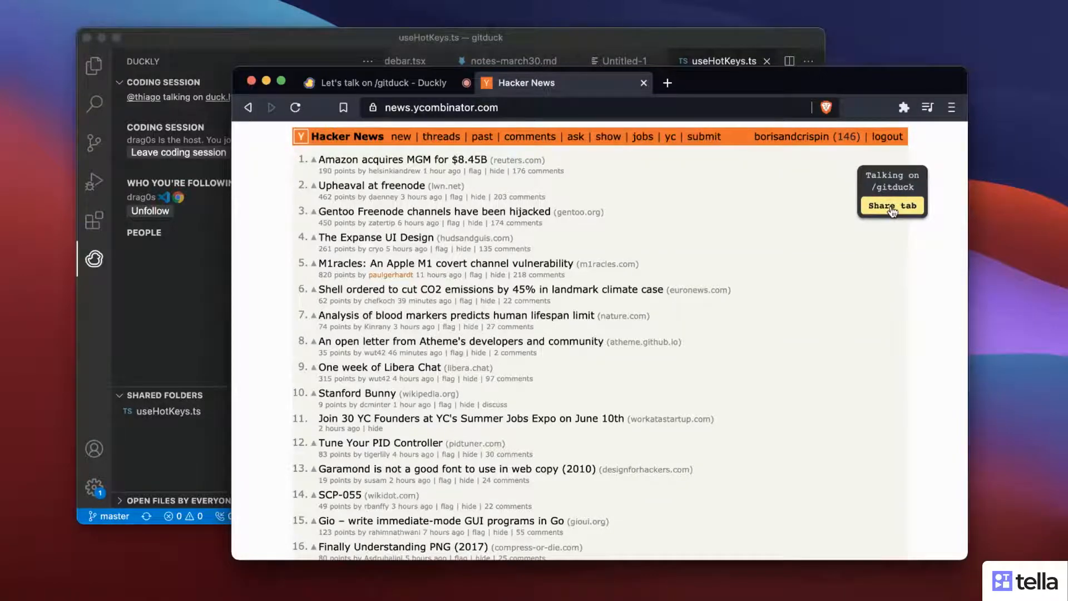
Share the Hacker News tab to the /gitduck call and return to Duckly.
click(891, 206)
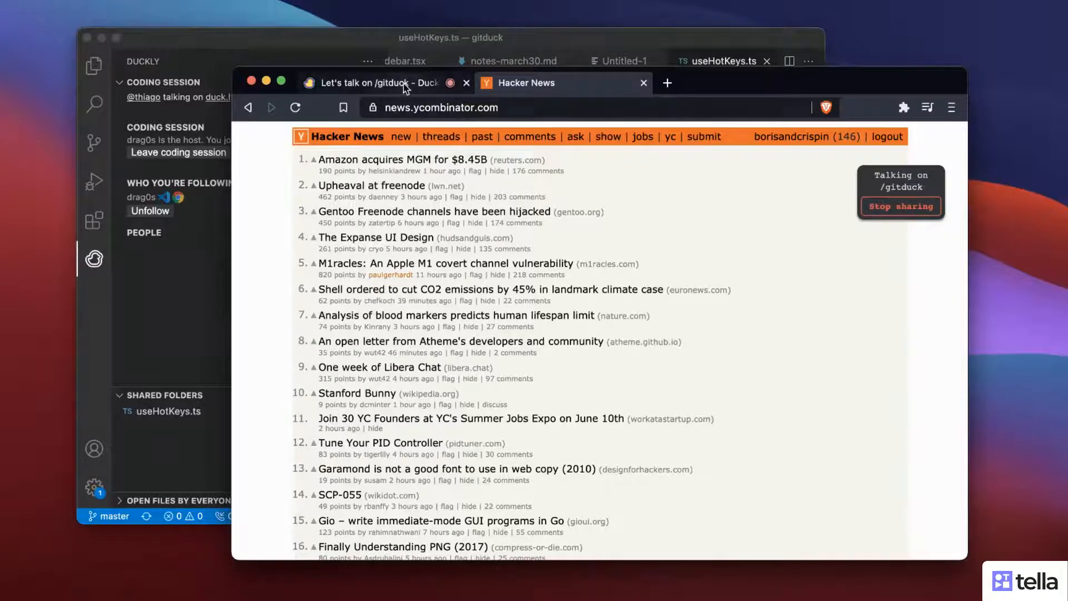
click(379, 82)
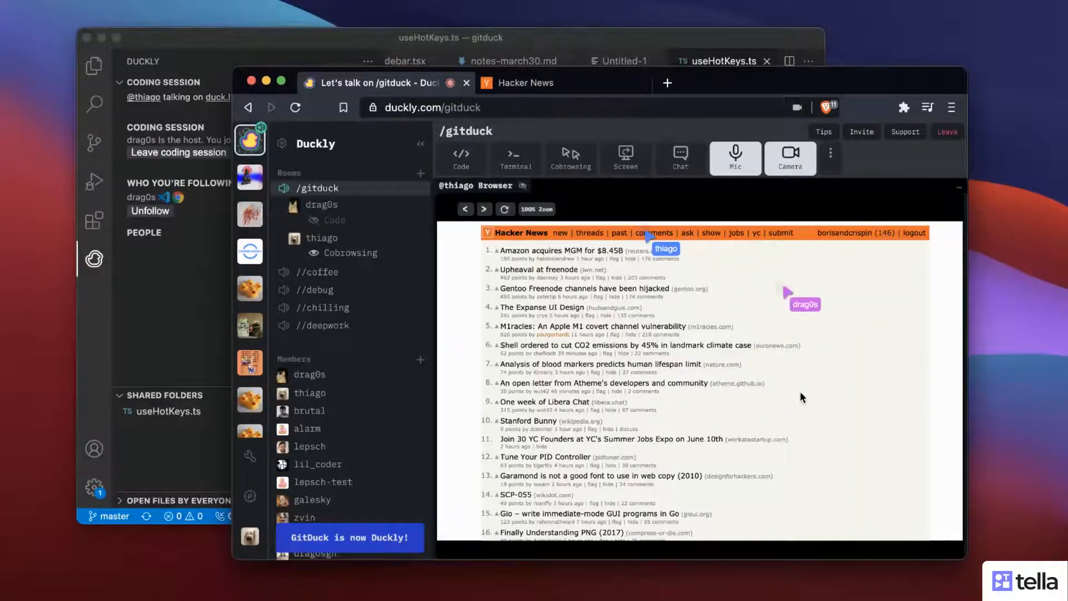
Scroll the co-browsed Hacker News page in Duckly and type 'hellooooo'.
scroll(down, 3)
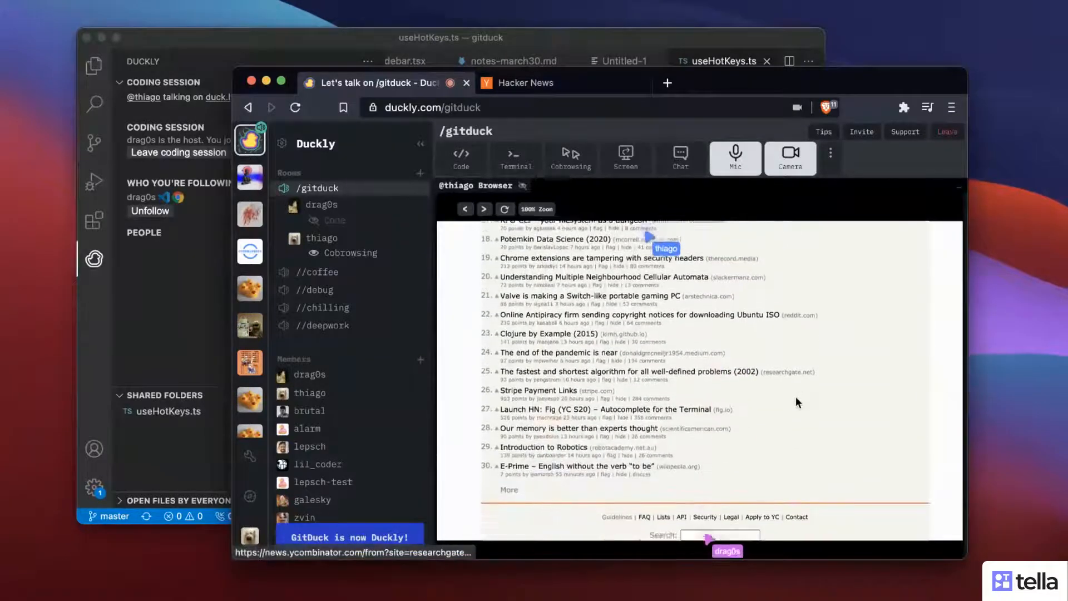
text(hellooooo)
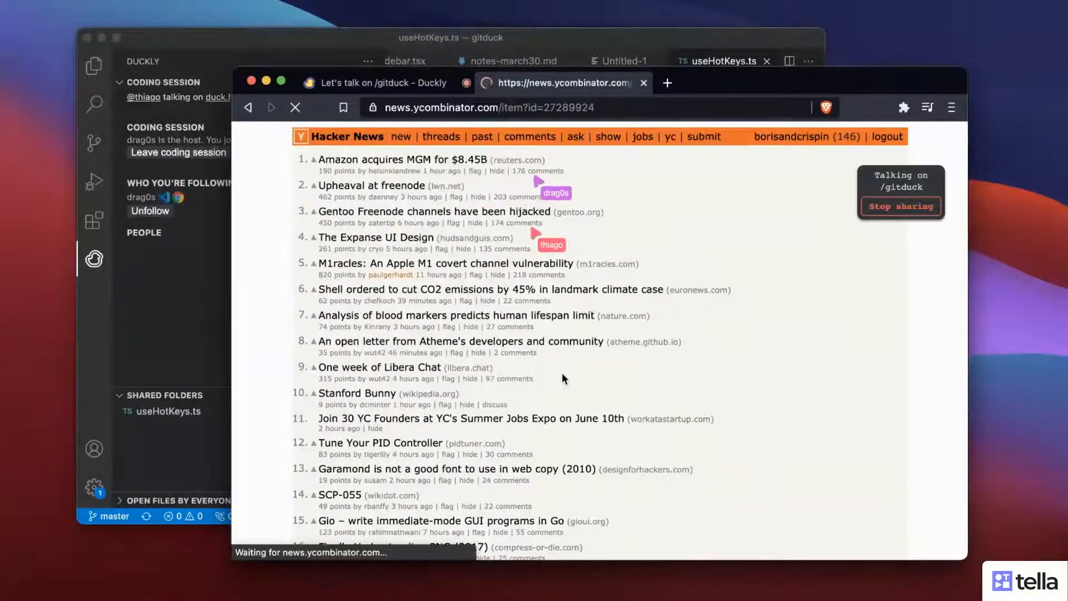
Draft the comment 'lmaoo' on the Amazon acquires MGM story, then return to Duckly.
click(401, 160)
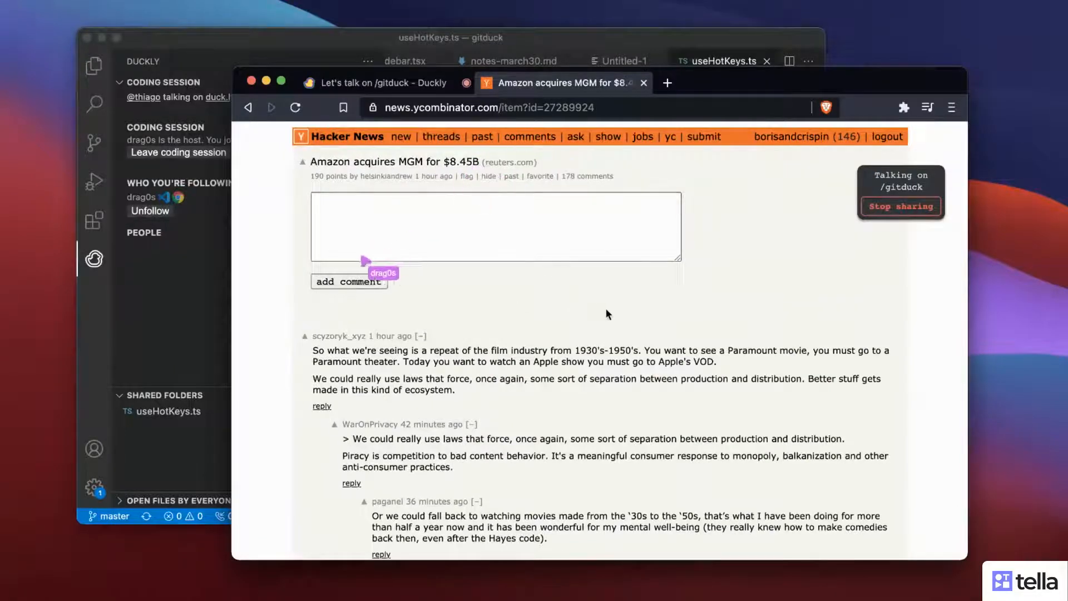
text(lmaoo so fun)
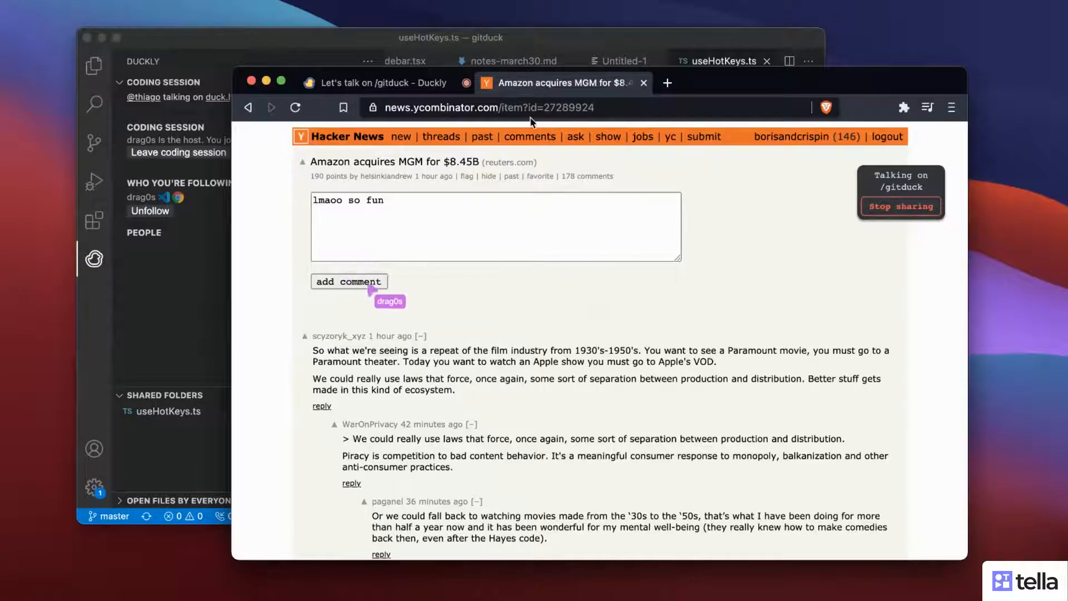
click(378, 83)
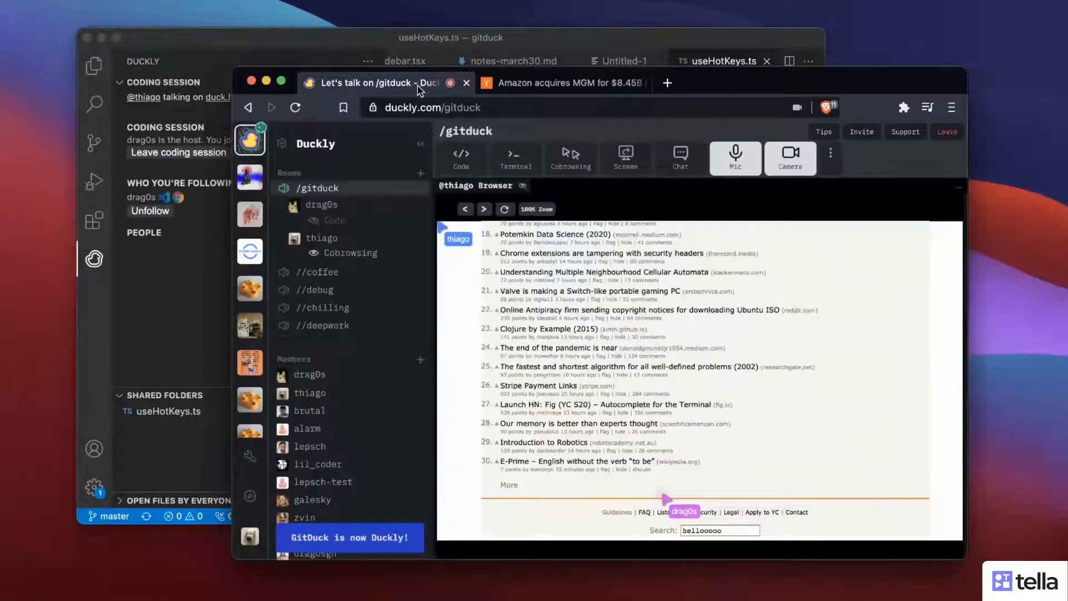